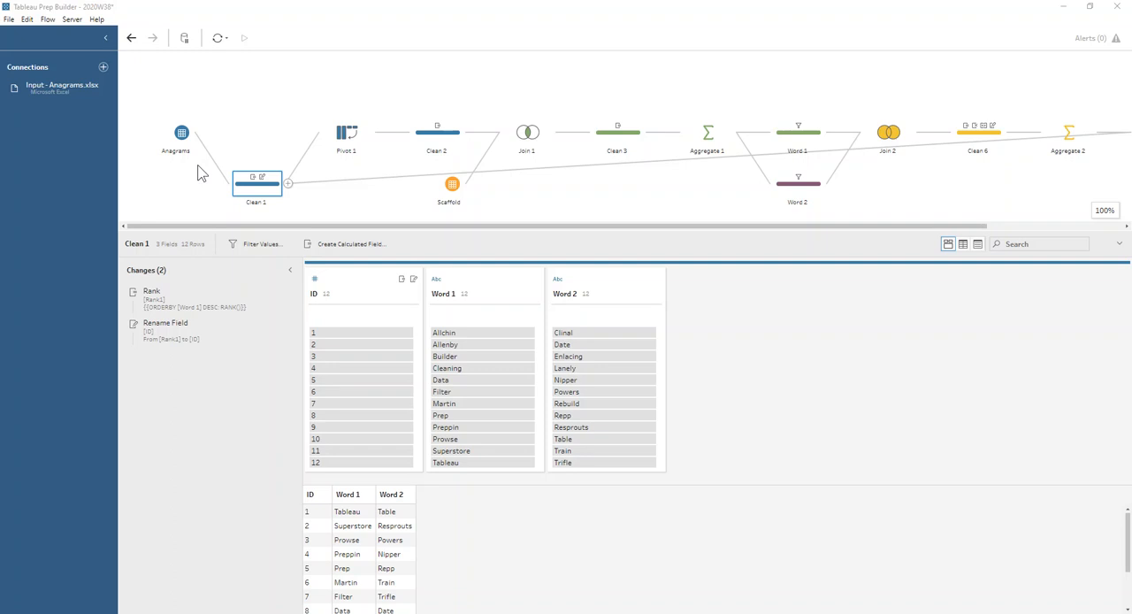
{"action": "mouse_move", "coordinate": [342, 491]}
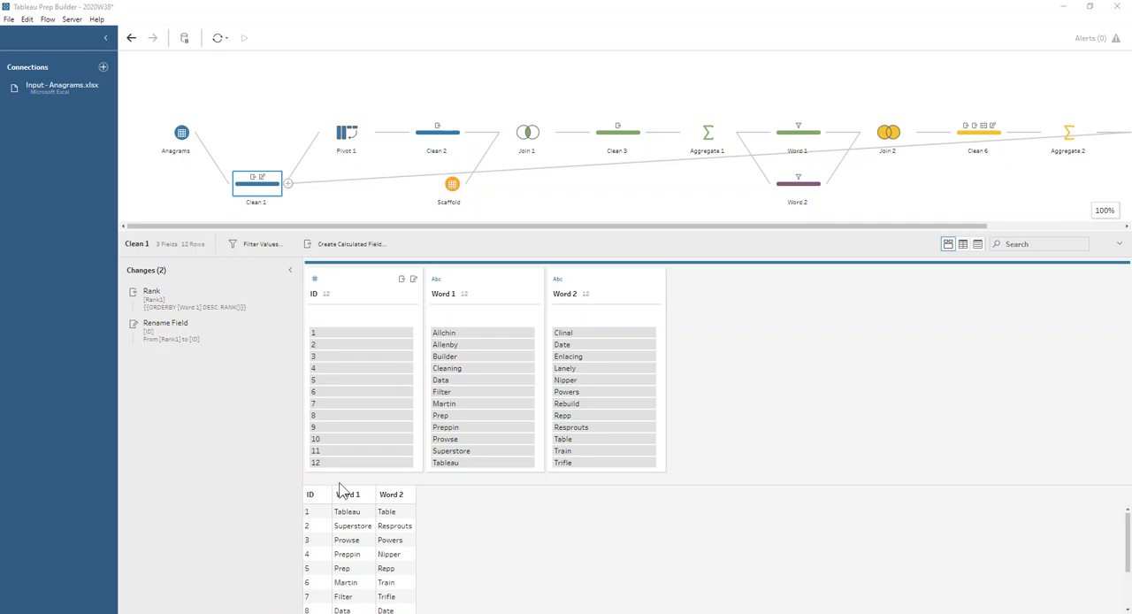
{"action": "mouse_move", "coordinate": [365, 521]}
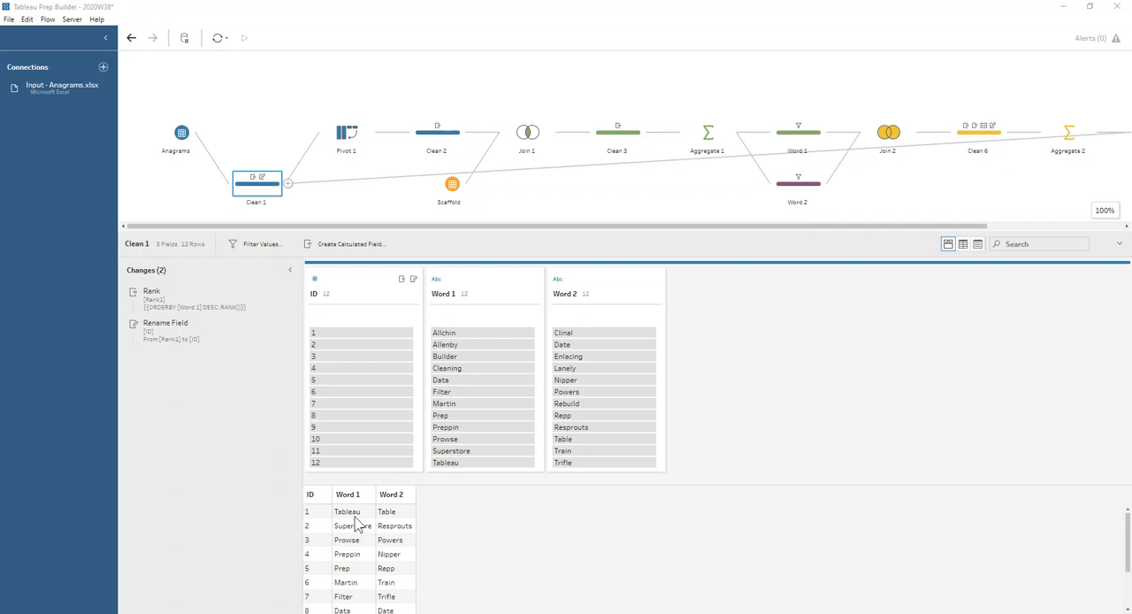
{"action": "mouse_move", "coordinate": [549, 312]}
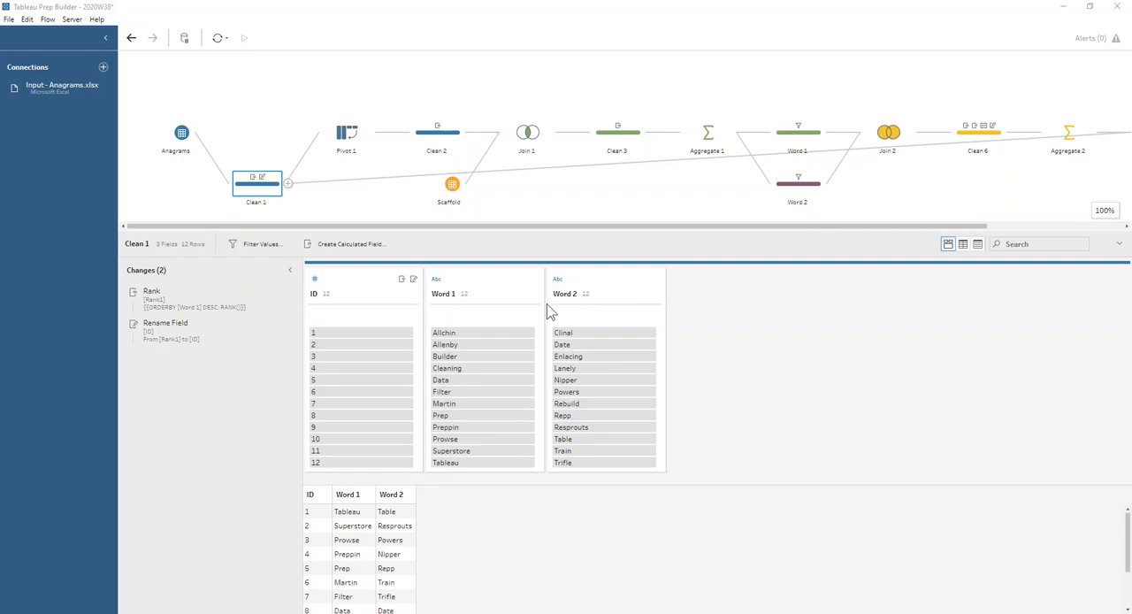
Step: Review the Rank calculation and the Rank1-to-ID rename, then view Pivot 1's Word 1/Word 2 stacking
{"action": "left_click", "coordinate": [163, 292]}
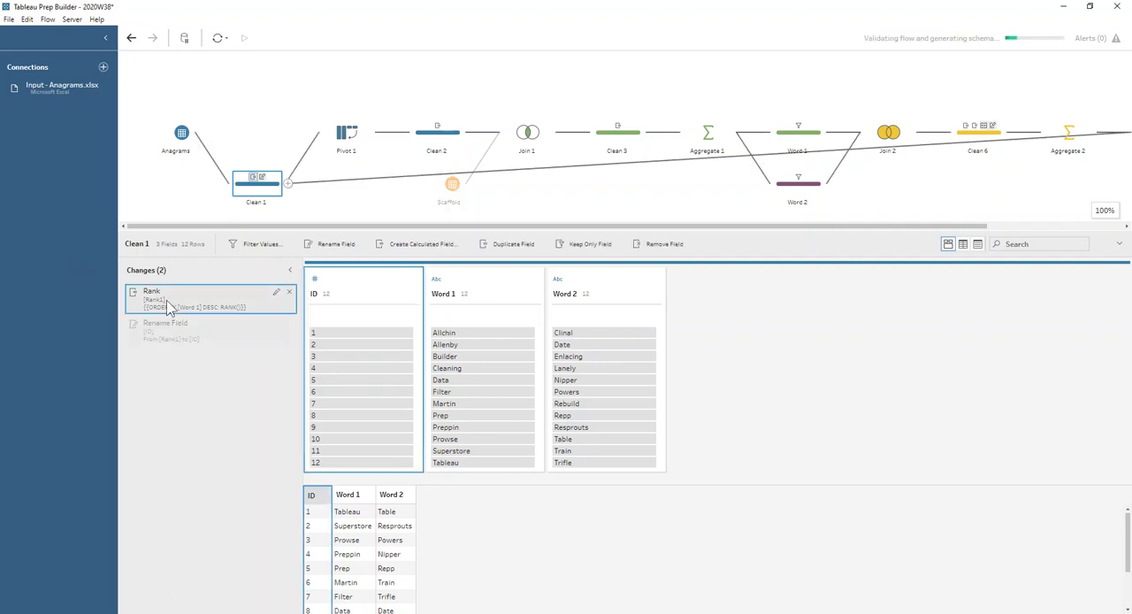
{"action": "left_click", "coordinate": [151, 290]}
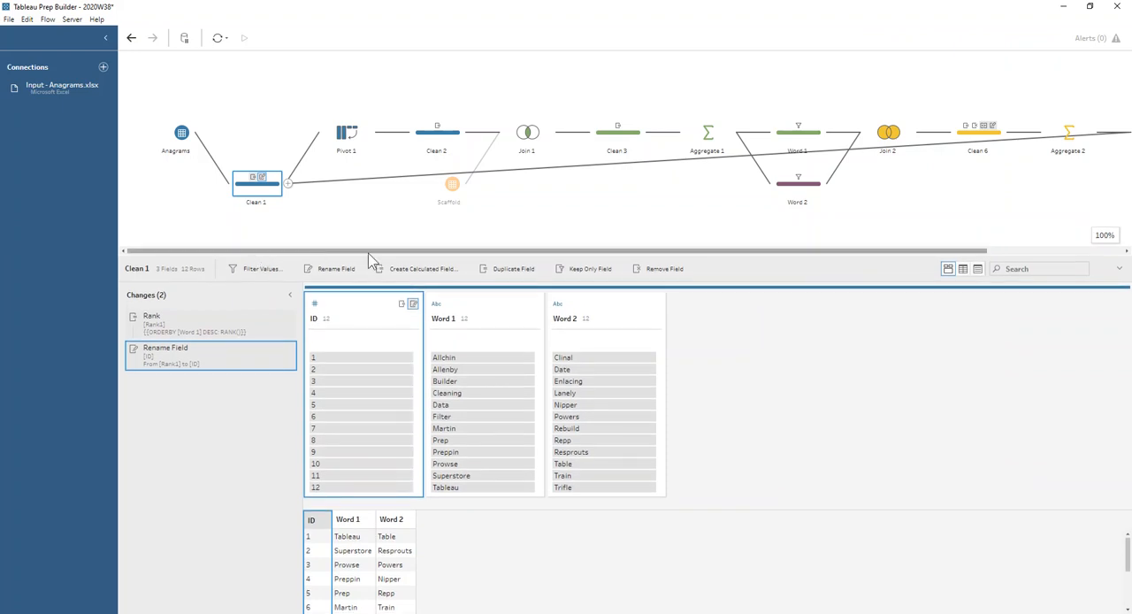
{"action": "left_click", "coordinate": [347, 130]}
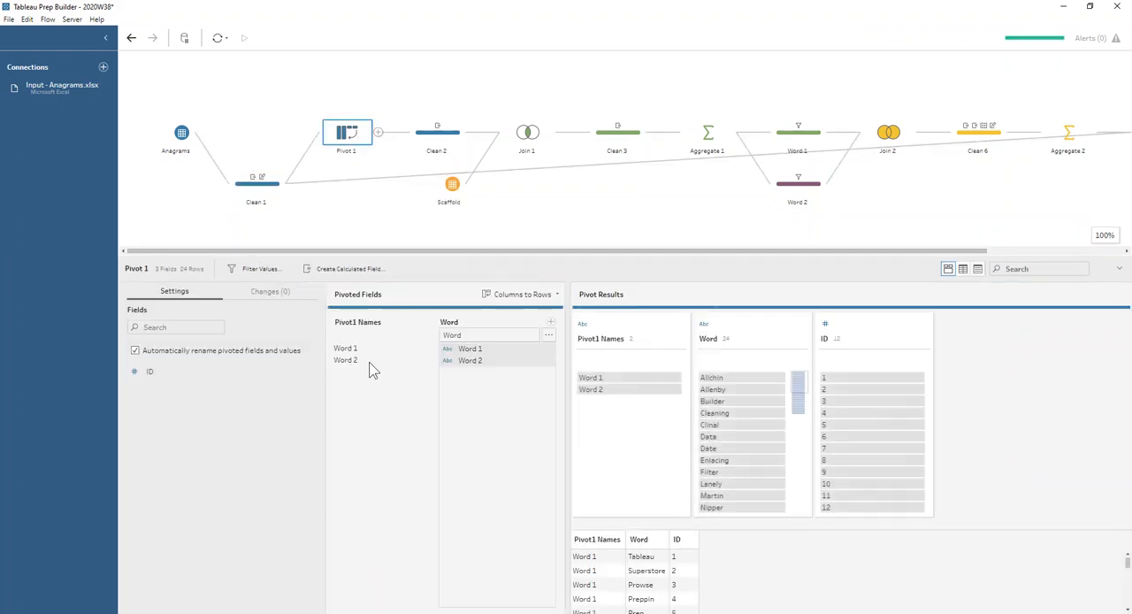
{"action": "mouse_move", "coordinate": [749, 389]}
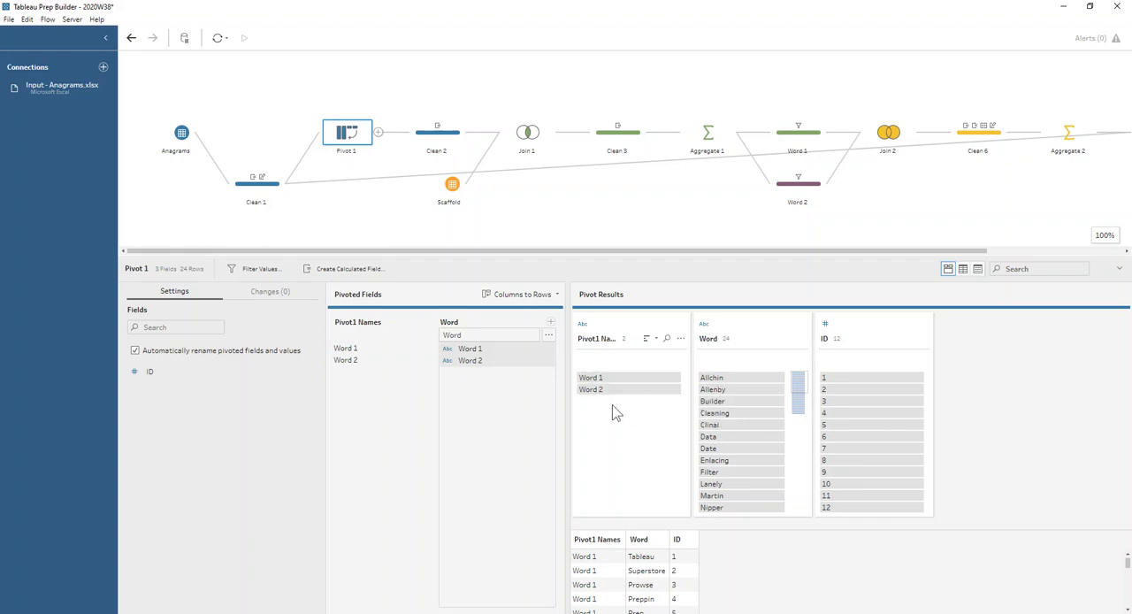
{"action": "mouse_move", "coordinate": [614, 412]}
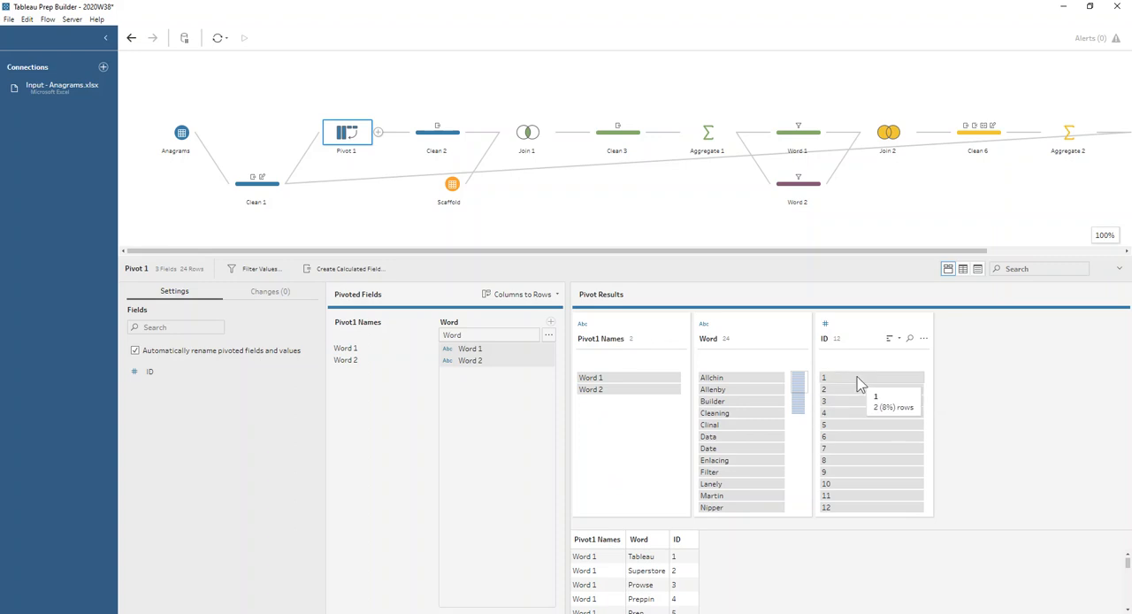
{"action": "mouse_move", "coordinate": [754, 379]}
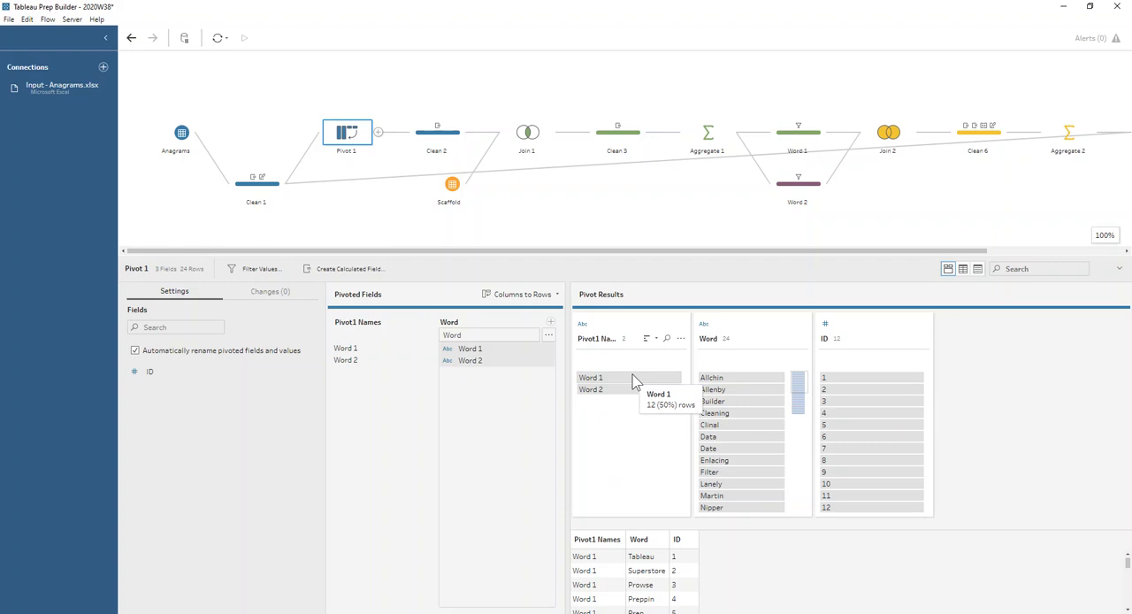
Step: Open Clean 2, review the Length formula LEN([Word]), and close the editor
{"action": "left_click", "coordinate": [438, 132]}
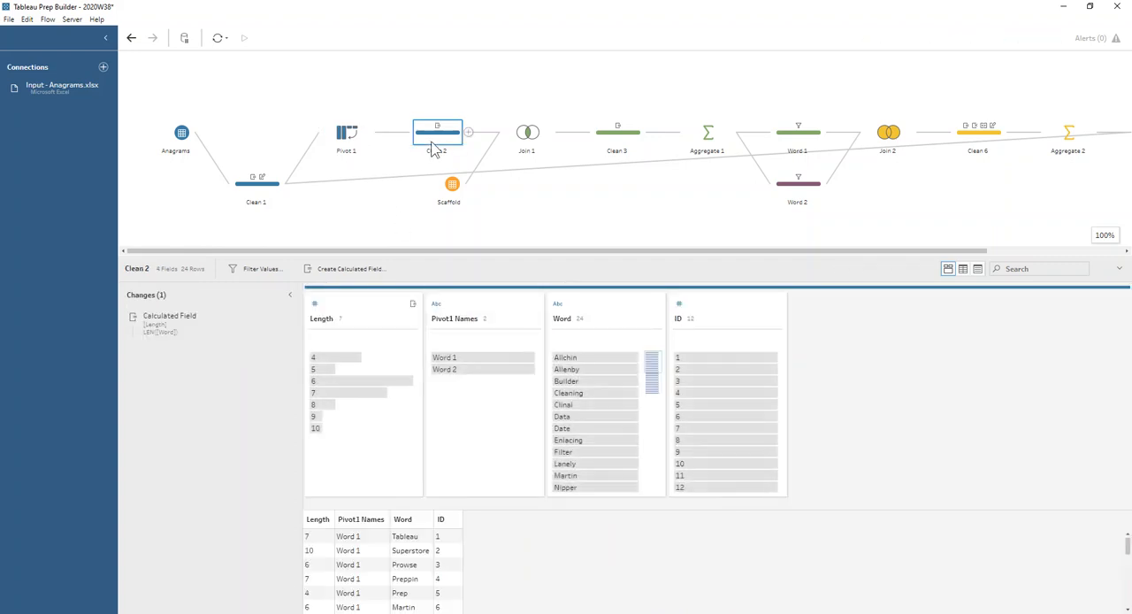
{"action": "mouse_move", "coordinate": [394, 448]}
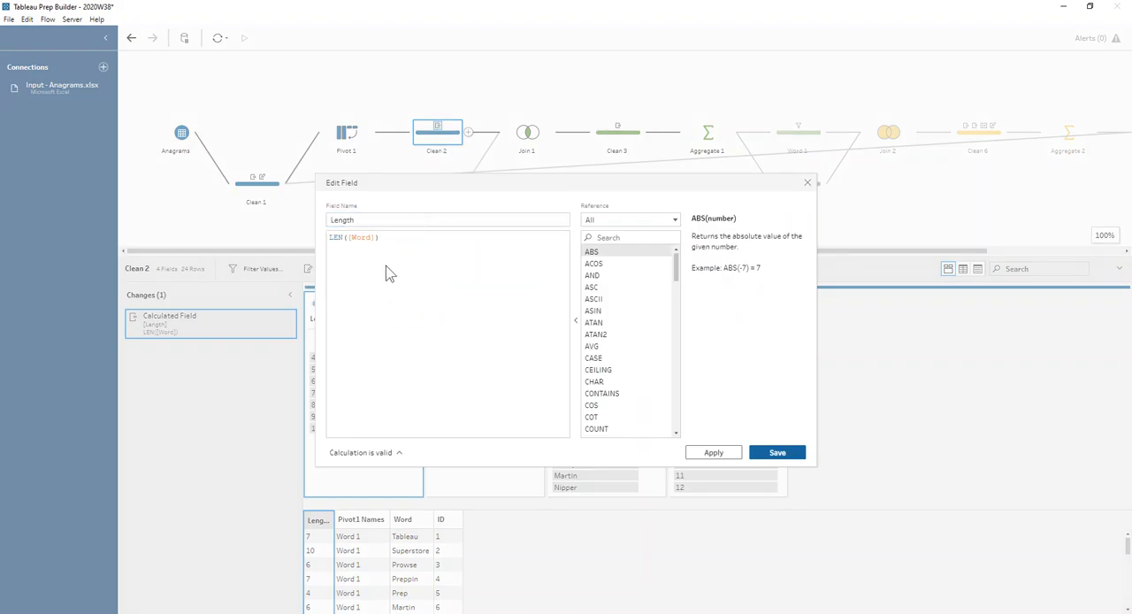
{"action": "mouse_move", "coordinate": [386, 268]}
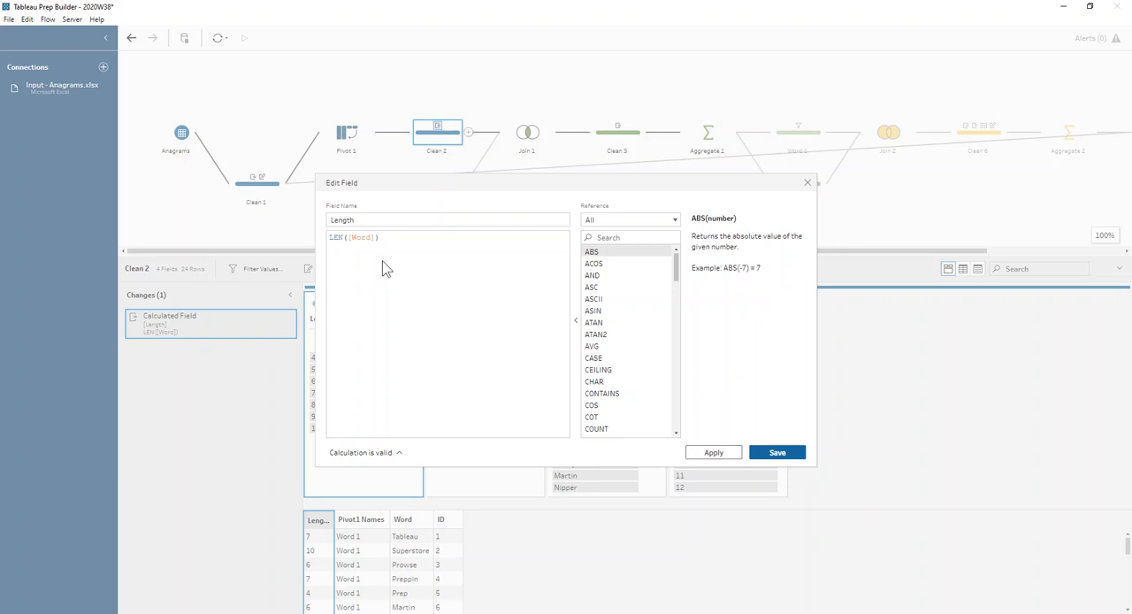
{"action": "left_click", "coordinate": [776, 452]}
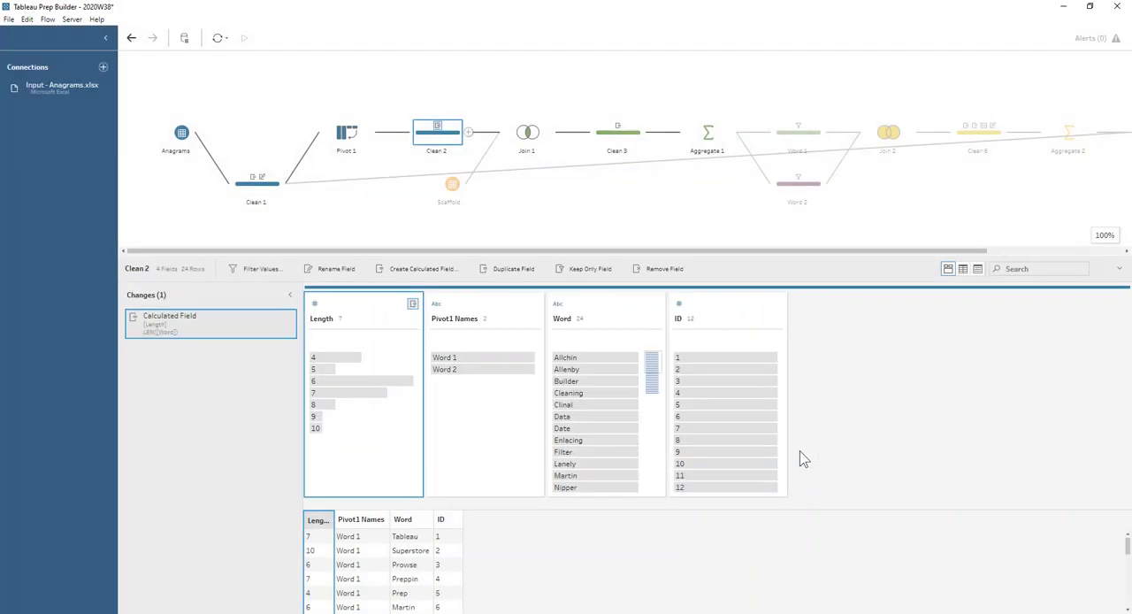
{"action": "mouse_move", "coordinate": [478, 206]}
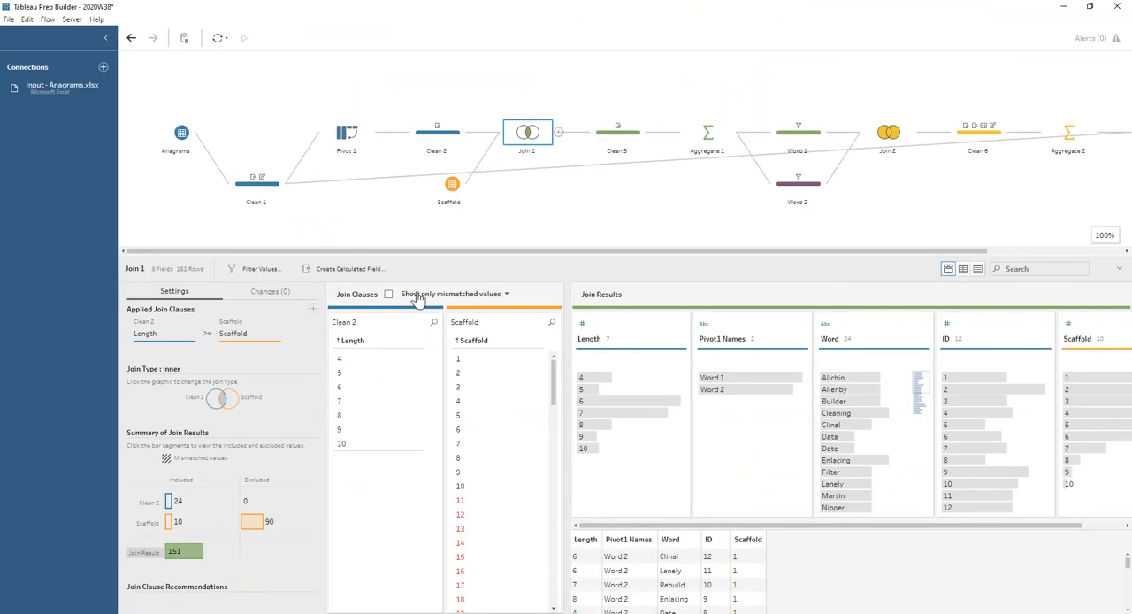
Step: Open Clean 3 to view the Letter formula MID([Word],[Scaffold],1)
{"action": "left_click", "coordinate": [617, 132]}
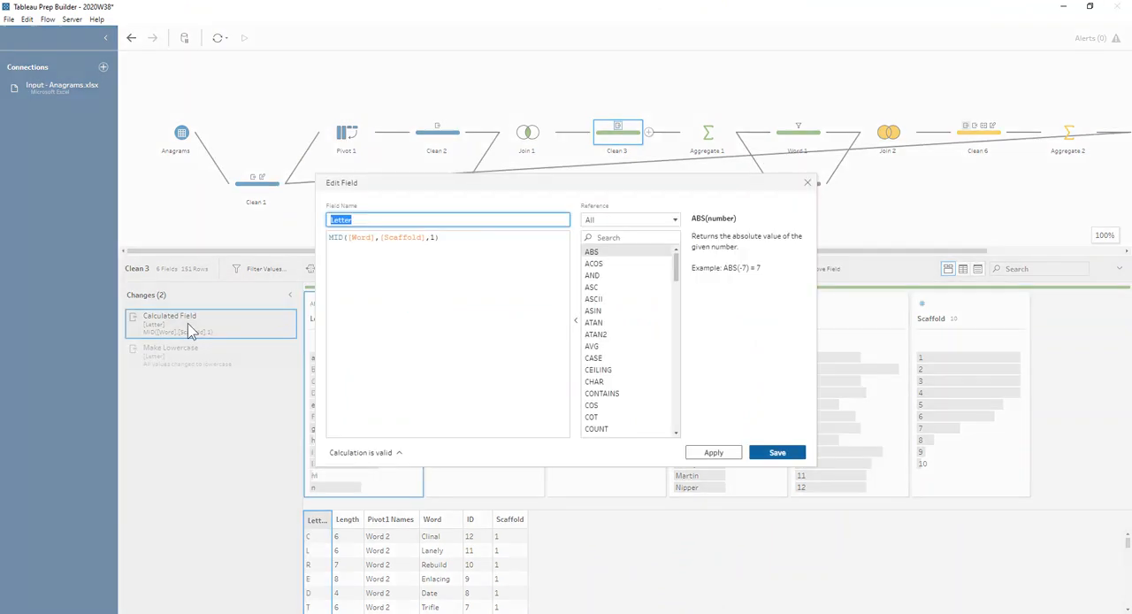
{"action": "mouse_move", "coordinate": [372, 292]}
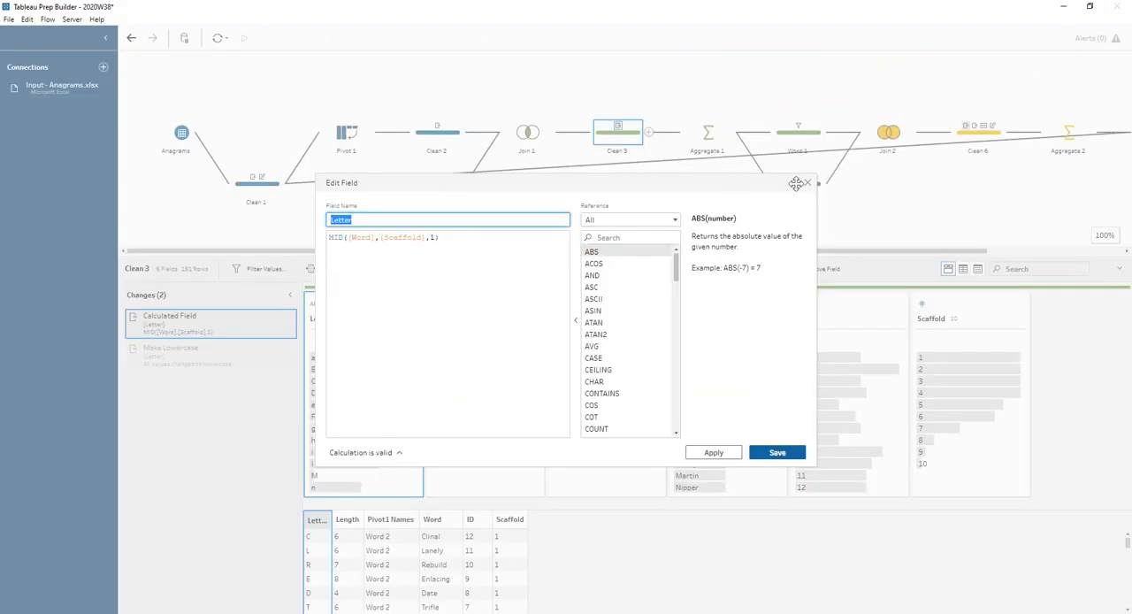
Step: Close Clean 3's Letter formula, leaving the profile of extracted single letters displayed
{"action": "left_click", "coordinate": [777, 452]}
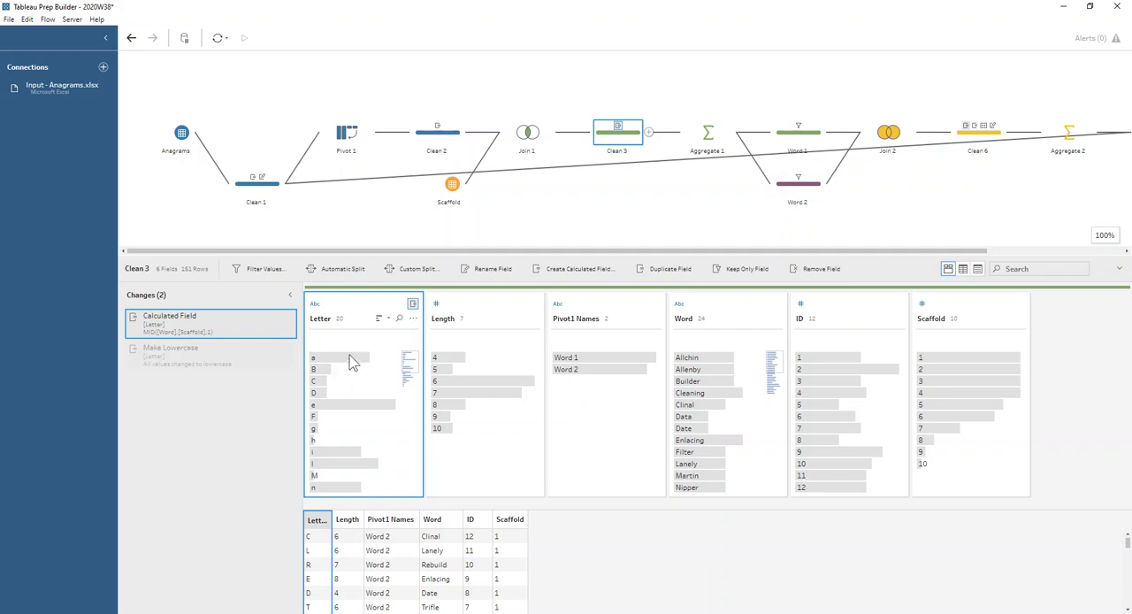
{"action": "mouse_move", "coordinate": [271, 422]}
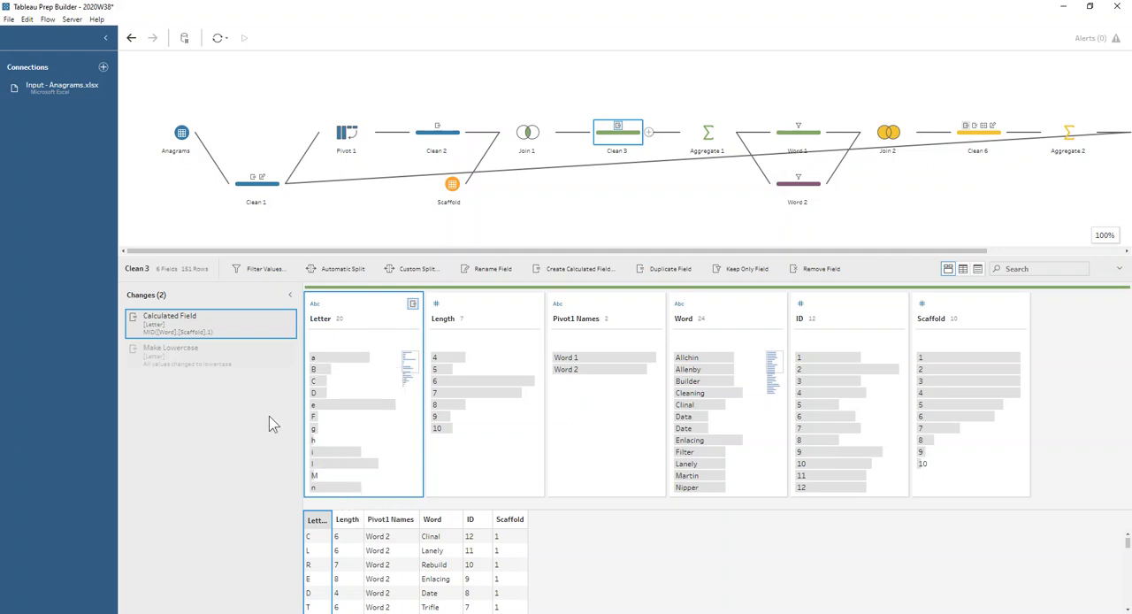
{"action": "mouse_move", "coordinate": [341, 344]}
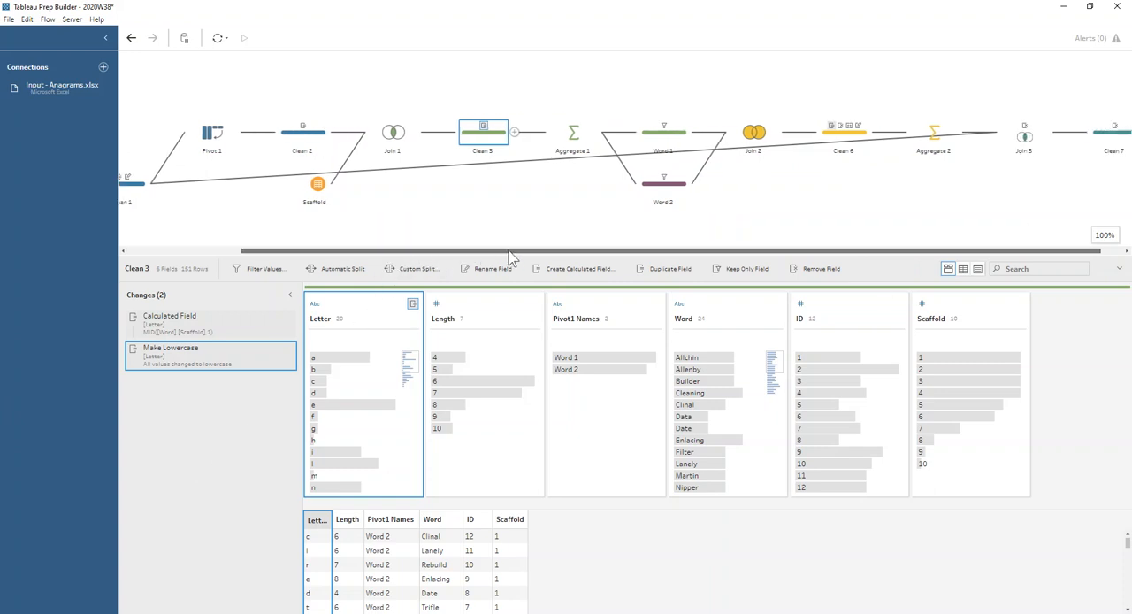
Step: View Aggregate 1's row counts per Letter, Pivot1 Names and ID, then the Word 1 filter
{"action": "left_click", "coordinate": [558, 132]}
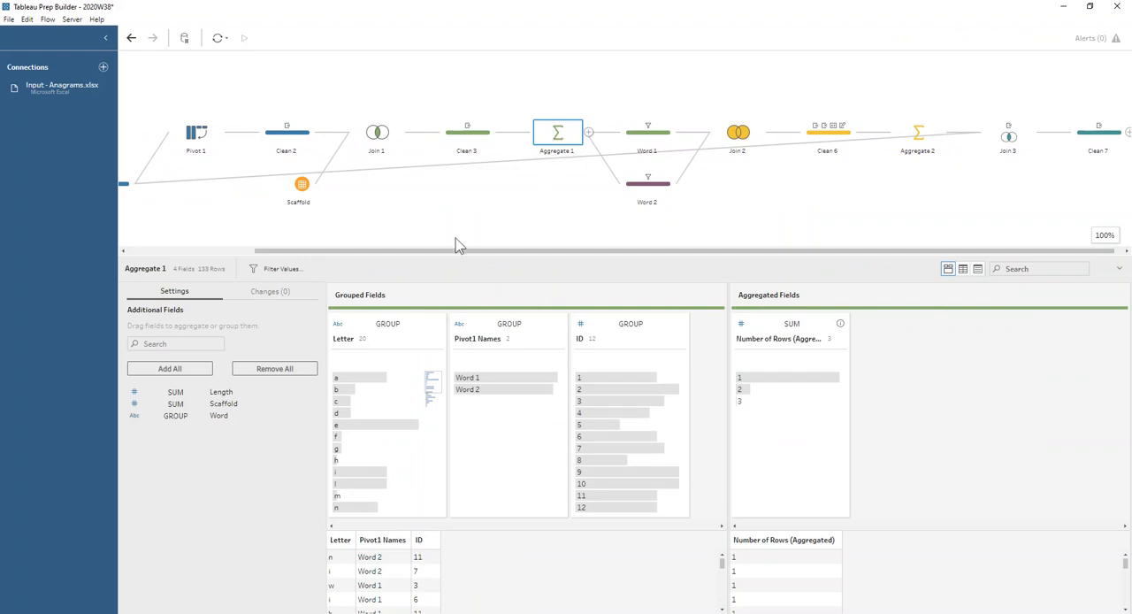
{"action": "mouse_move", "coordinate": [615, 340]}
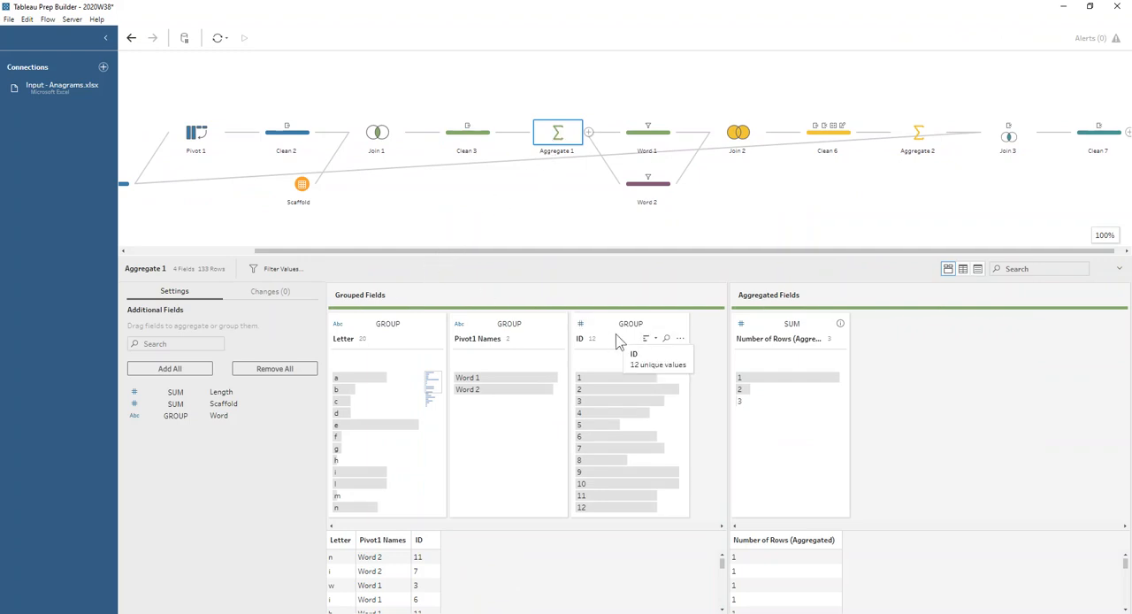
{"action": "mouse_move", "coordinate": [498, 344]}
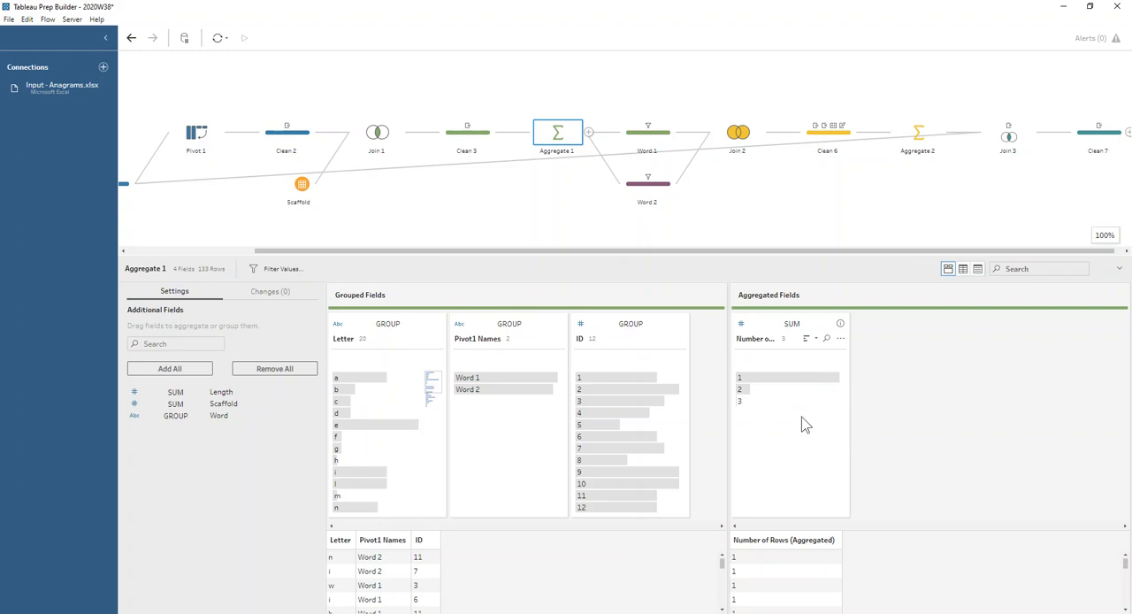
{"action": "mouse_move", "coordinate": [775, 402]}
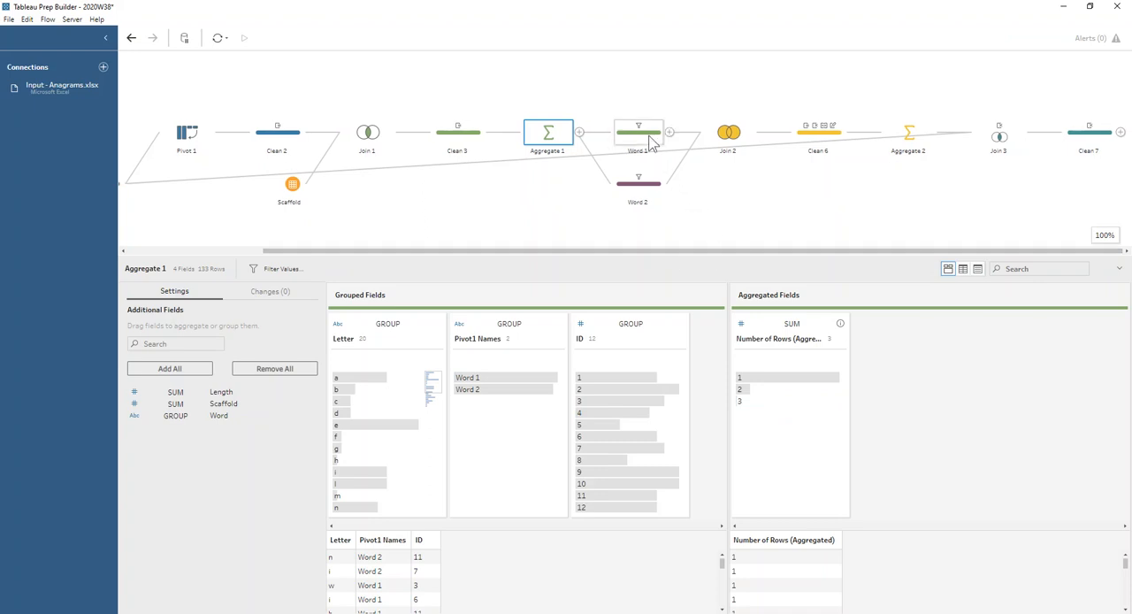
{"action": "left_click", "coordinate": [638, 132]}
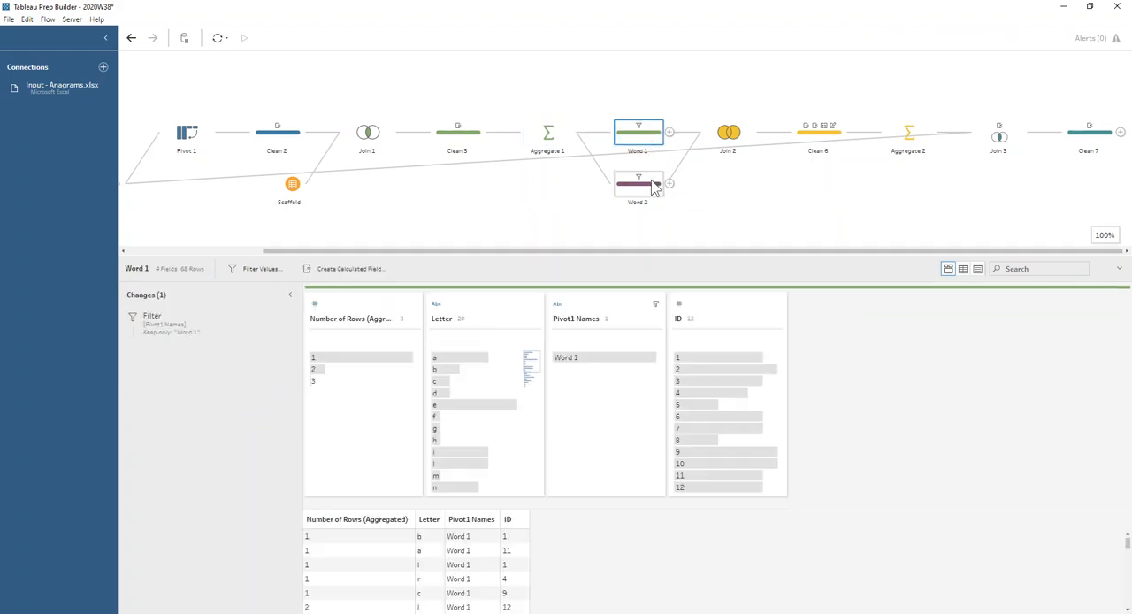
Step: Review the Word 2 filter, then view Join 2's full join on ID and Letter
{"action": "left_click", "coordinate": [637, 182]}
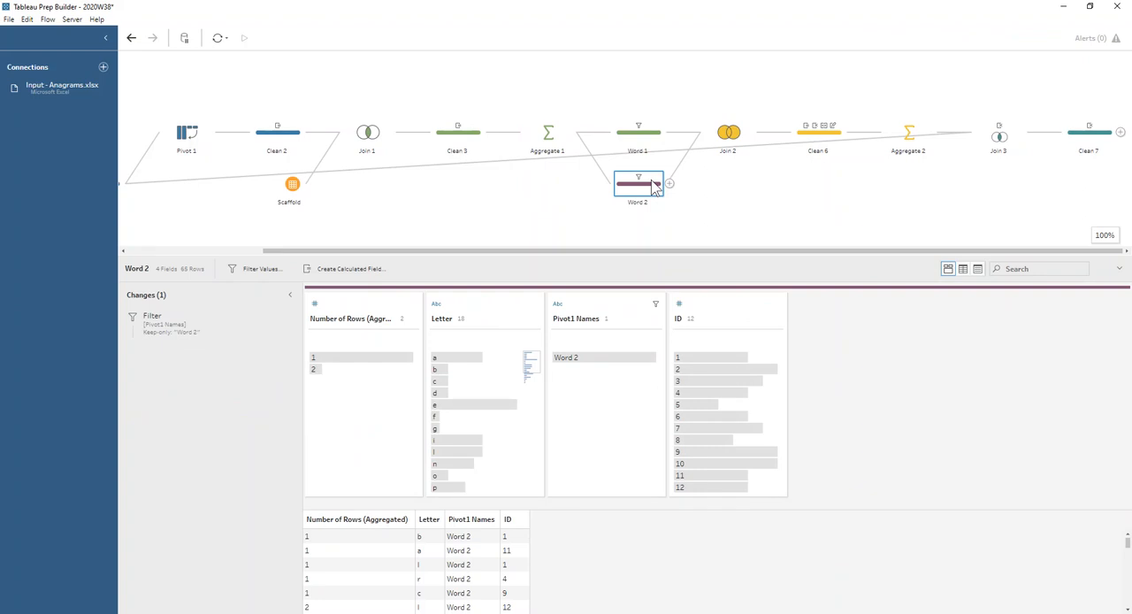
{"action": "left_click", "coordinate": [728, 132]}
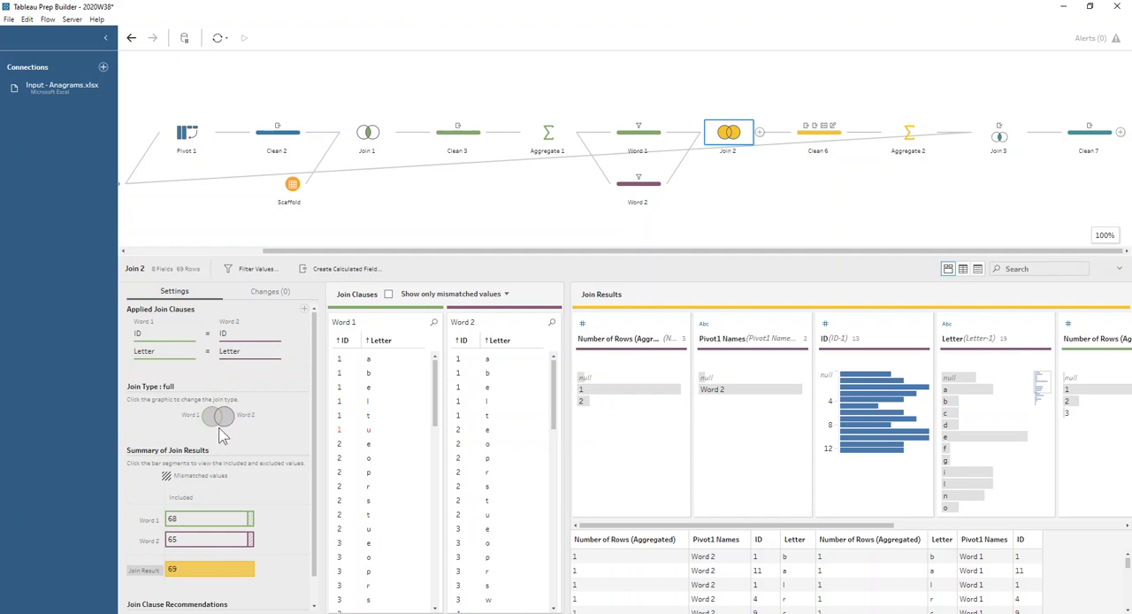
{"action": "mouse_move", "coordinate": [237, 441]}
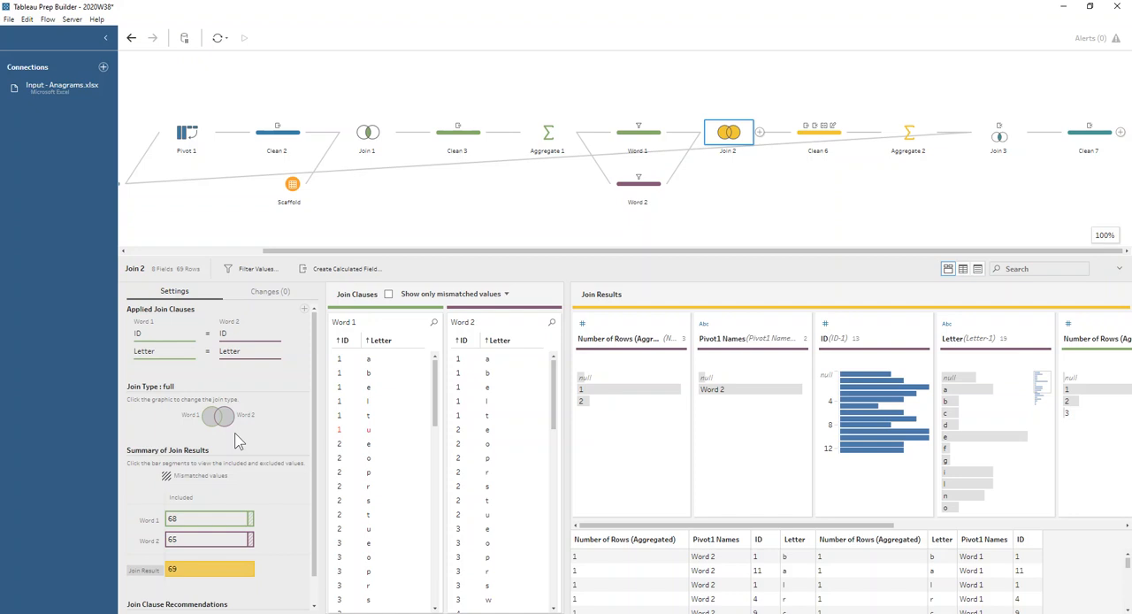
{"action": "mouse_move", "coordinate": [276, 406]}
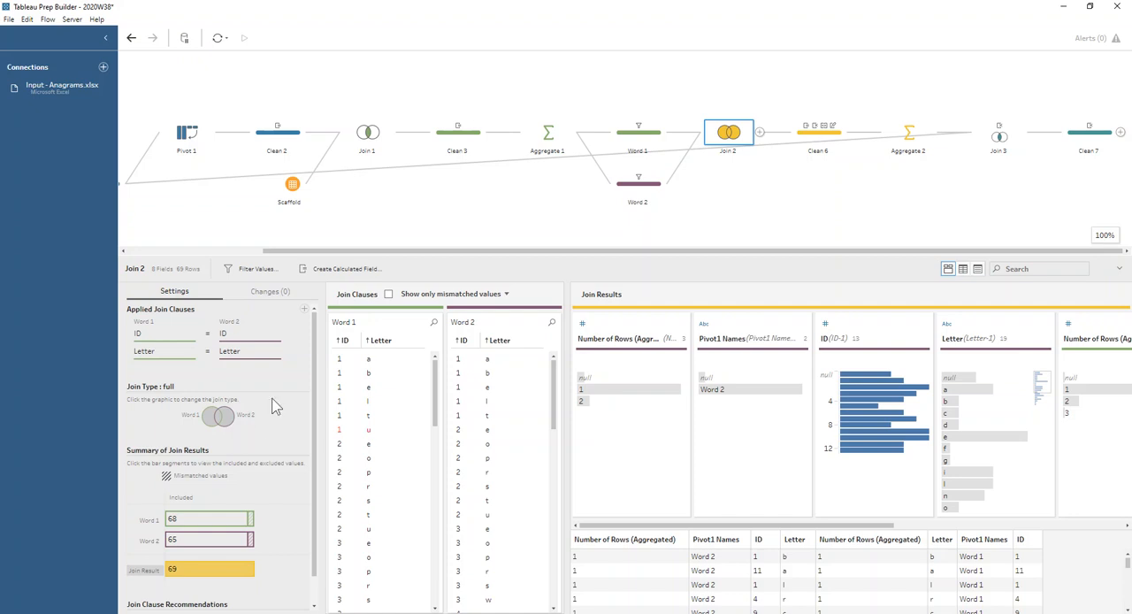
{"action": "mouse_move", "coordinate": [818, 141]}
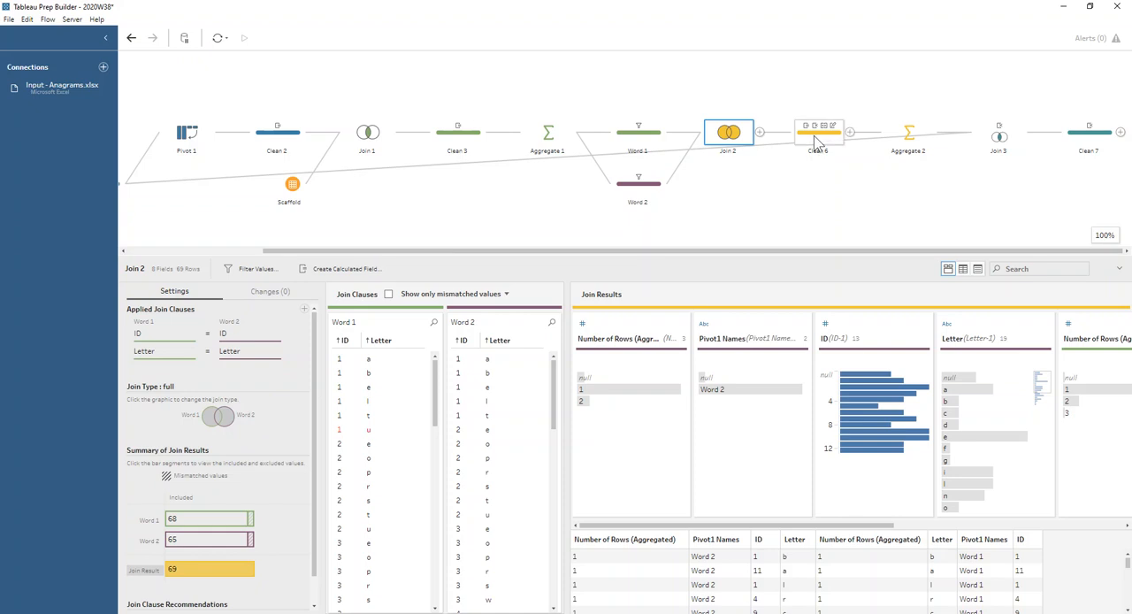
Step: Open Clean 6, review the Yes/No Anagram? formula, and close the editor
{"action": "left_click", "coordinate": [818, 133]}
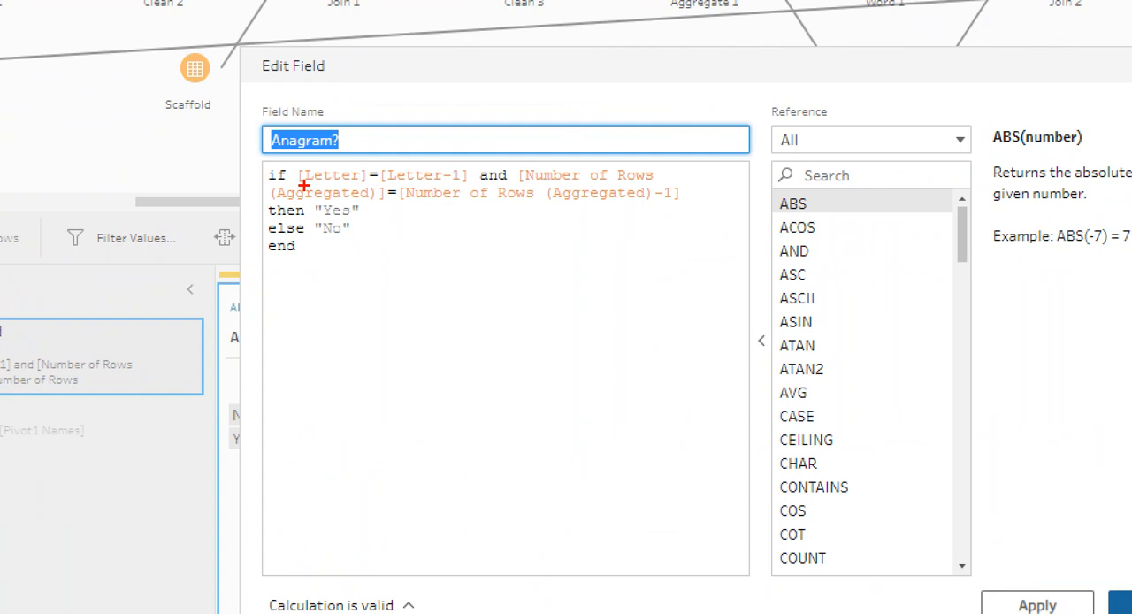
{"action": "mouse_move", "coordinate": [319, 175]}
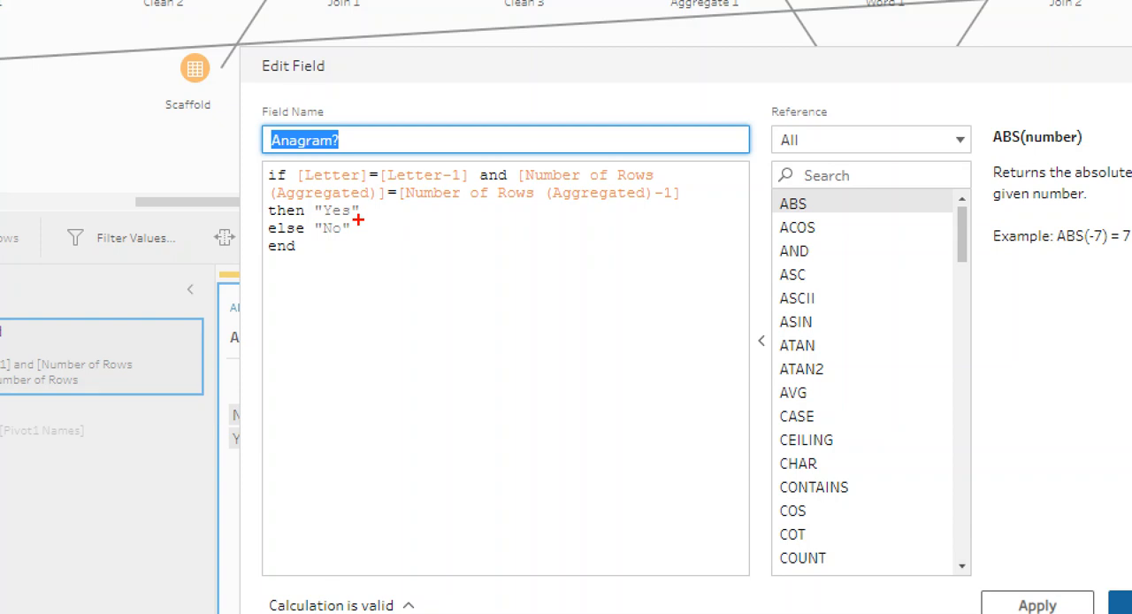
{"action": "mouse_move", "coordinate": [335, 174]}
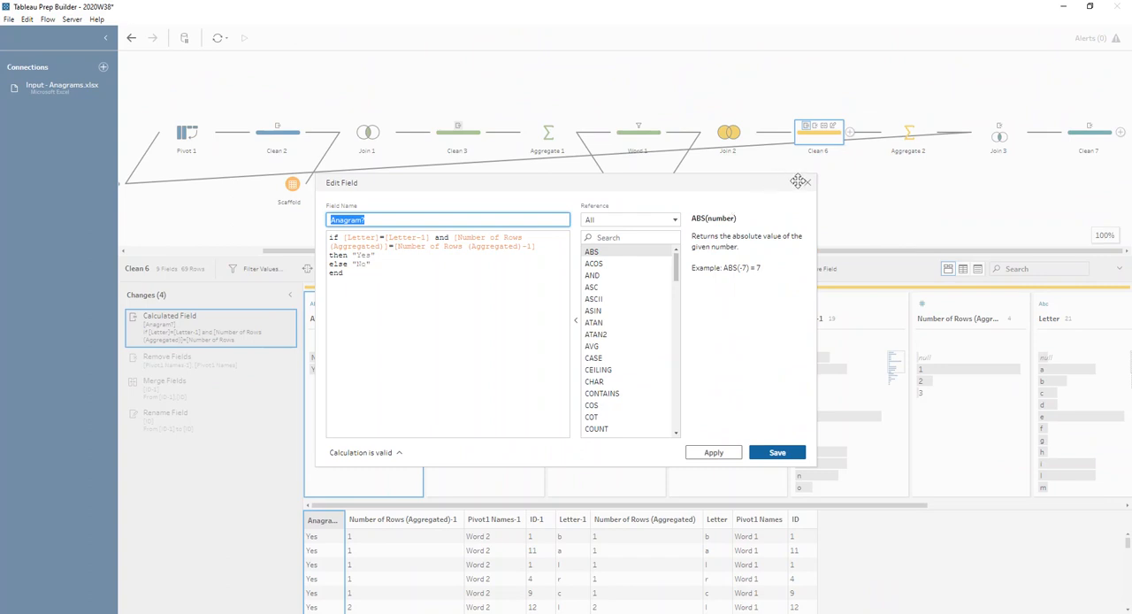
{"action": "left_click", "coordinate": [777, 452]}
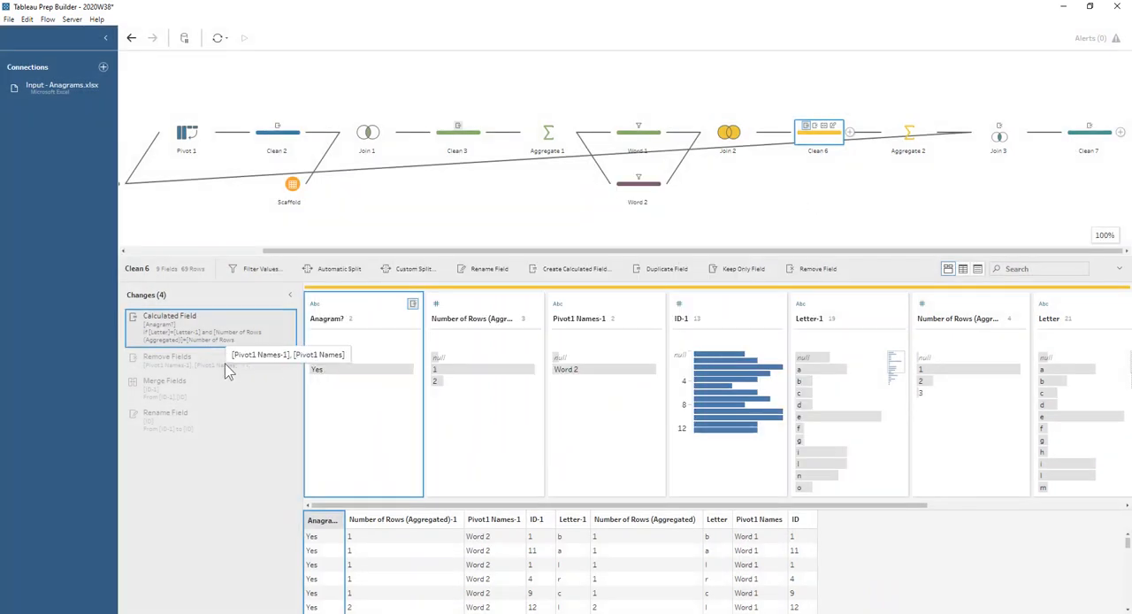
Step: Preview Clean 6 after removing Pivot1 Names-1 and Pivot1 Names, leaving 7 fields
{"action": "left_click", "coordinate": [209, 386]}
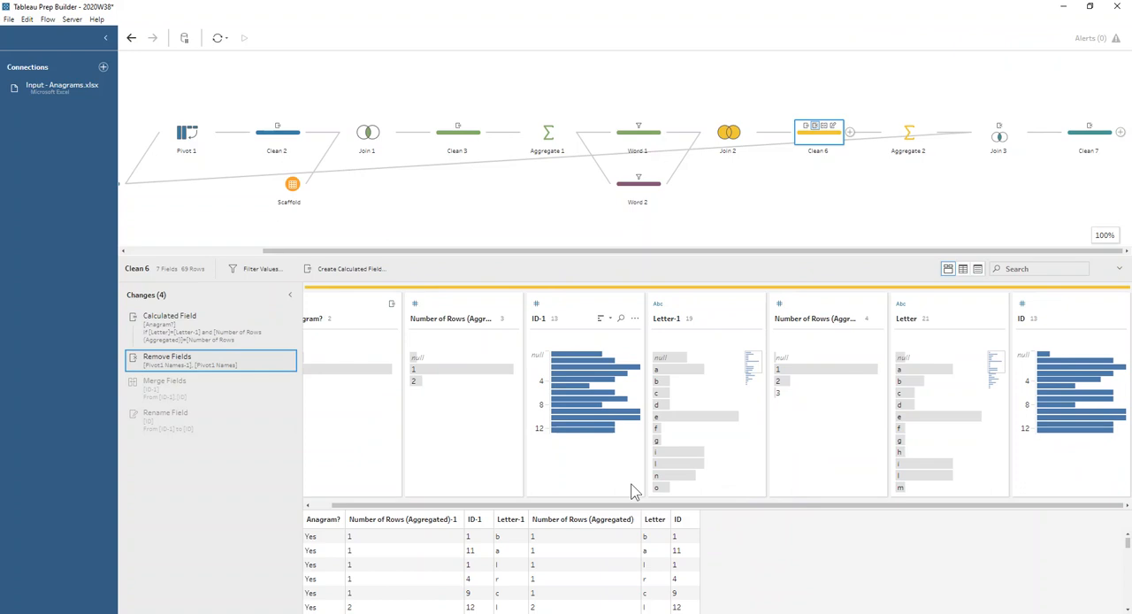
{"action": "mouse_move", "coordinate": [747, 227]}
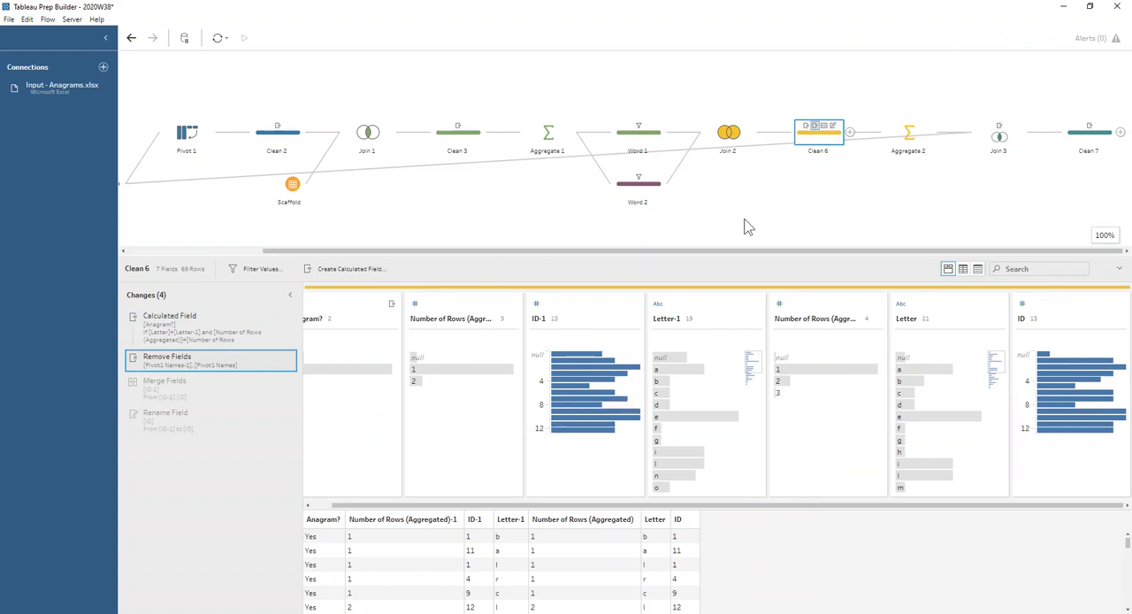
Step: View Aggregate 2 grouping by ID with MIN of Anagram?, giving 12 rows
{"action": "left_click", "coordinate": [907, 131]}
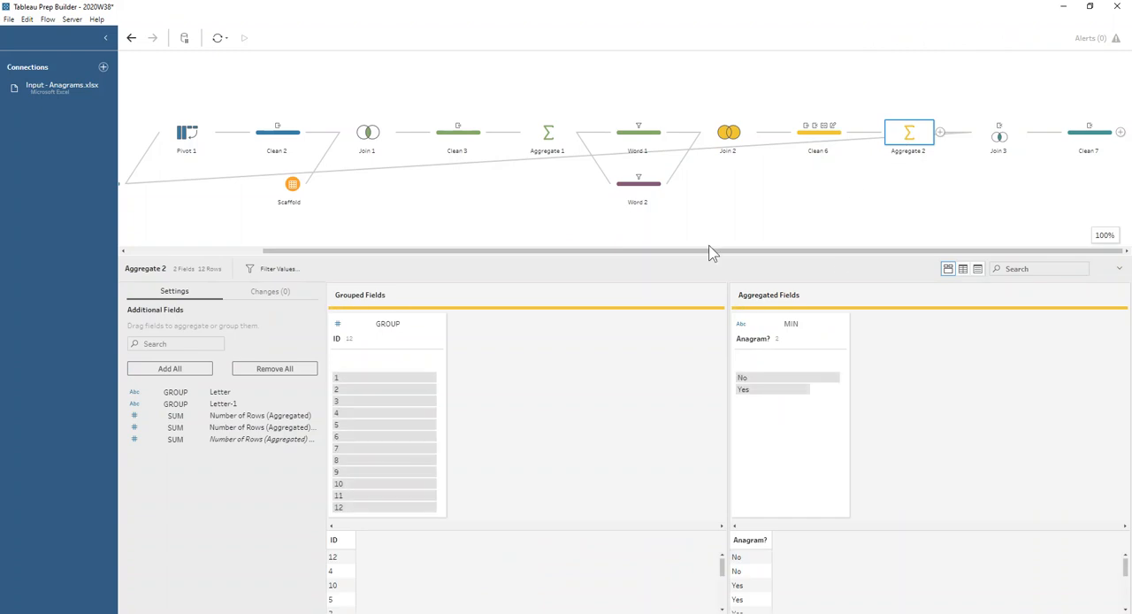
{"action": "mouse_move", "coordinate": [823, 232]}
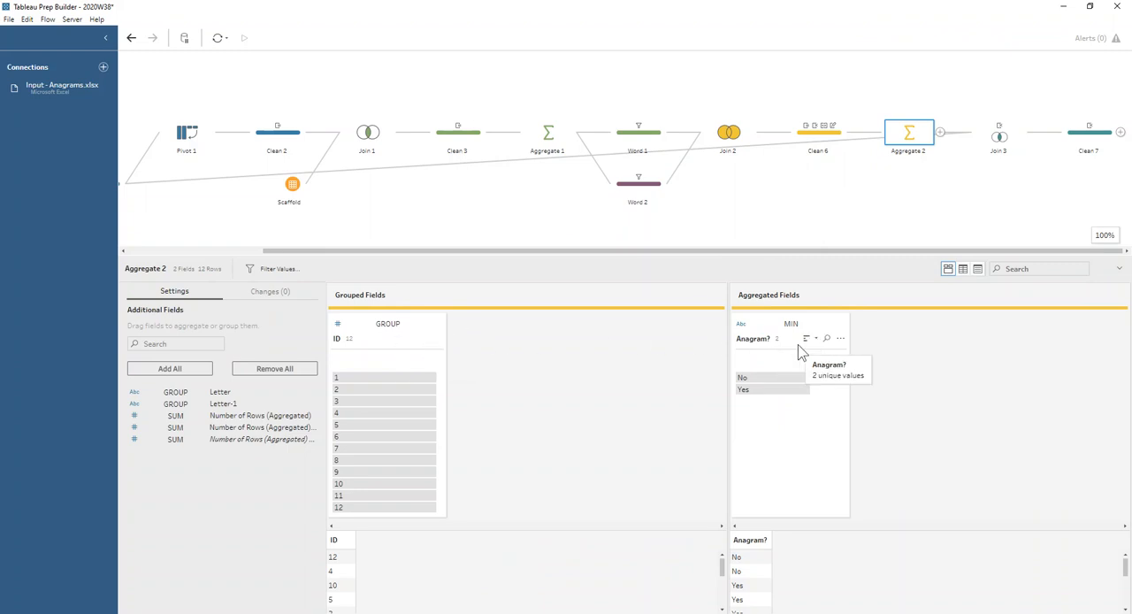
{"action": "mouse_move", "coordinate": [826, 426]}
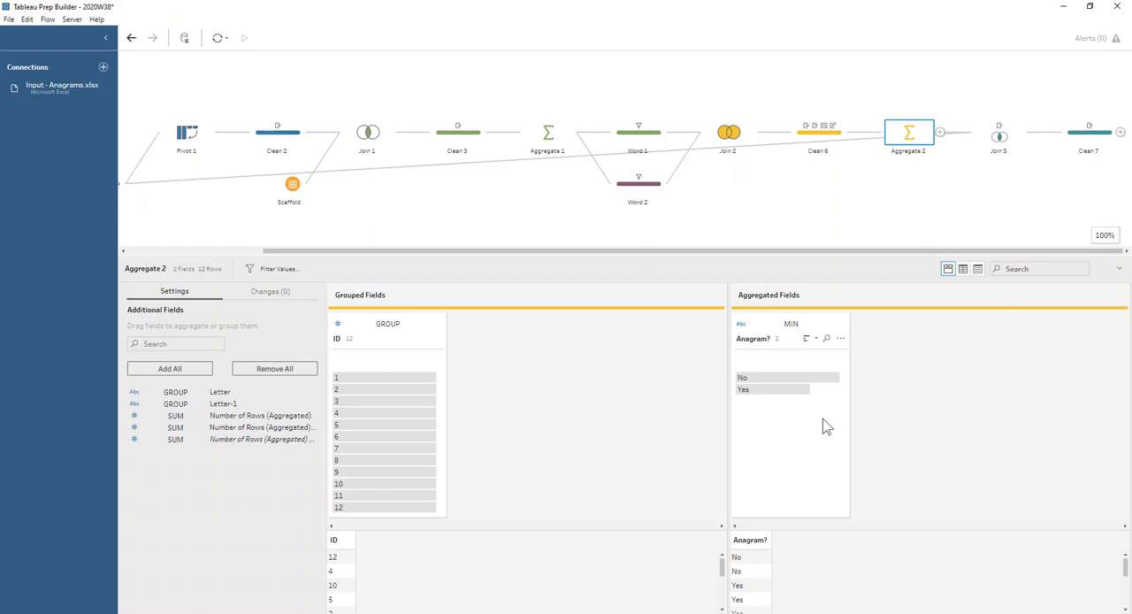
{"action": "mouse_move", "coordinate": [796, 392]}
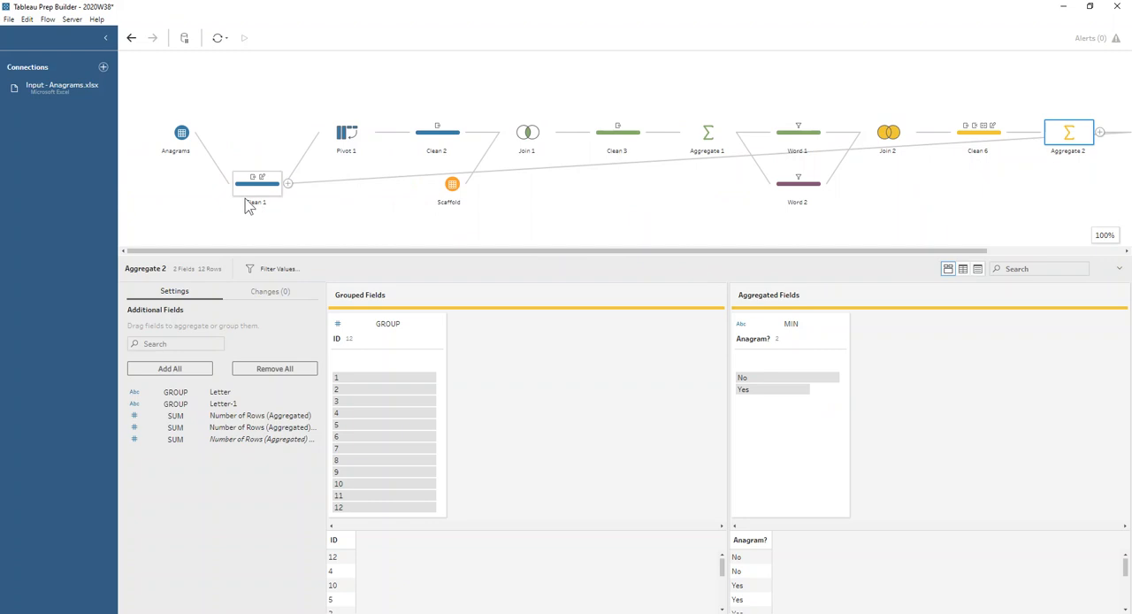
{"action": "mouse_move", "coordinate": [368, 388]}
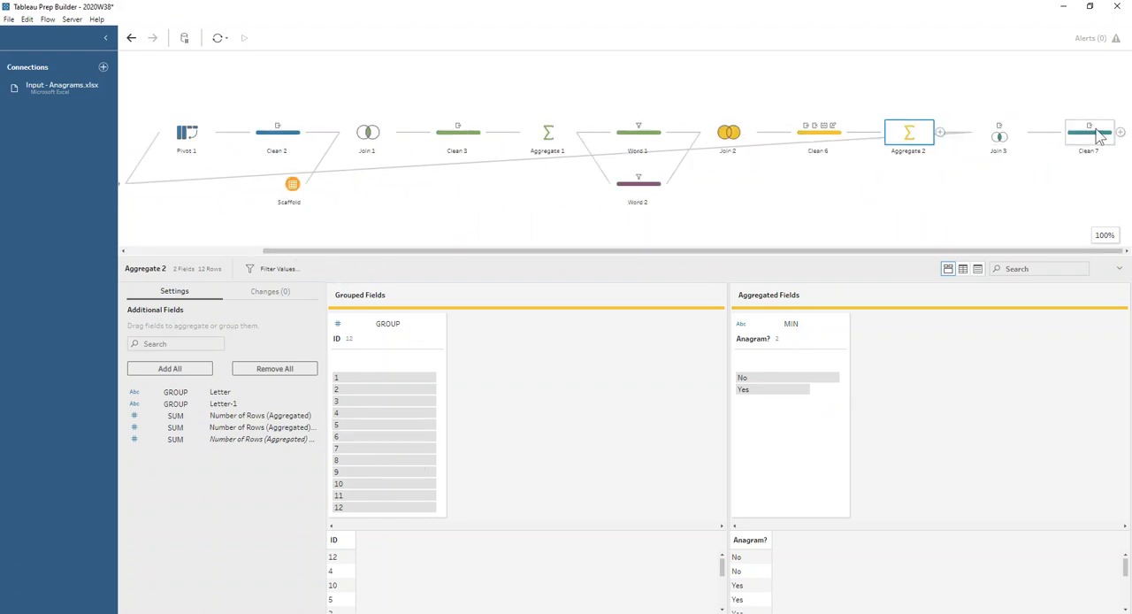
Step: Check Join 3's inner join of Clean 1 and Aggregate 2 on ID, ending on Clean 7
{"action": "left_click", "coordinate": [1088, 133]}
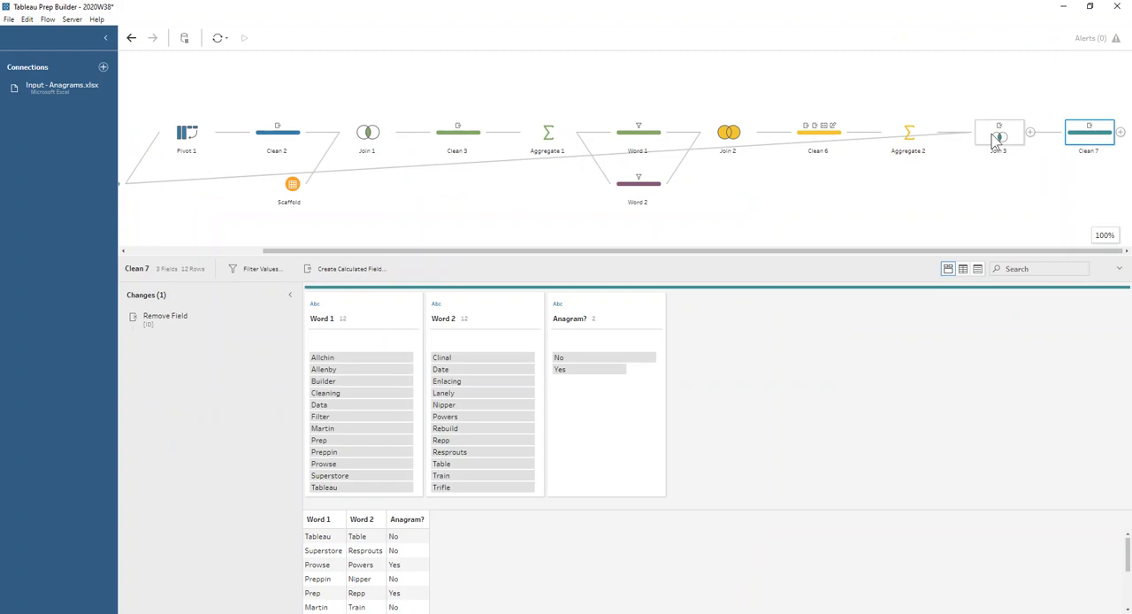
{"action": "left_click", "coordinate": [996, 132]}
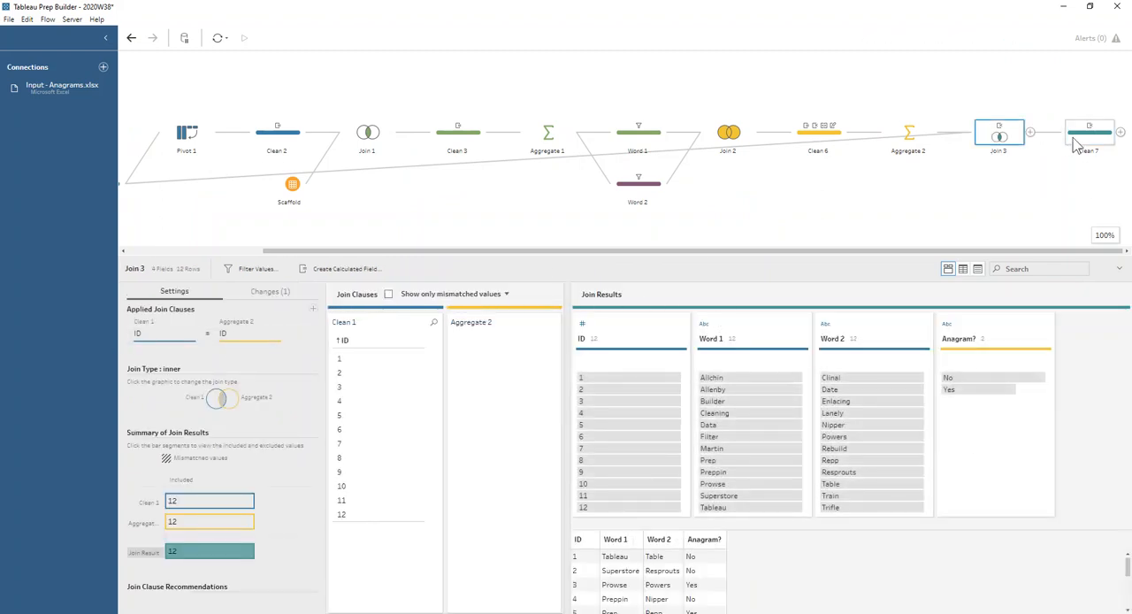
{"action": "left_click", "coordinate": [1089, 132]}
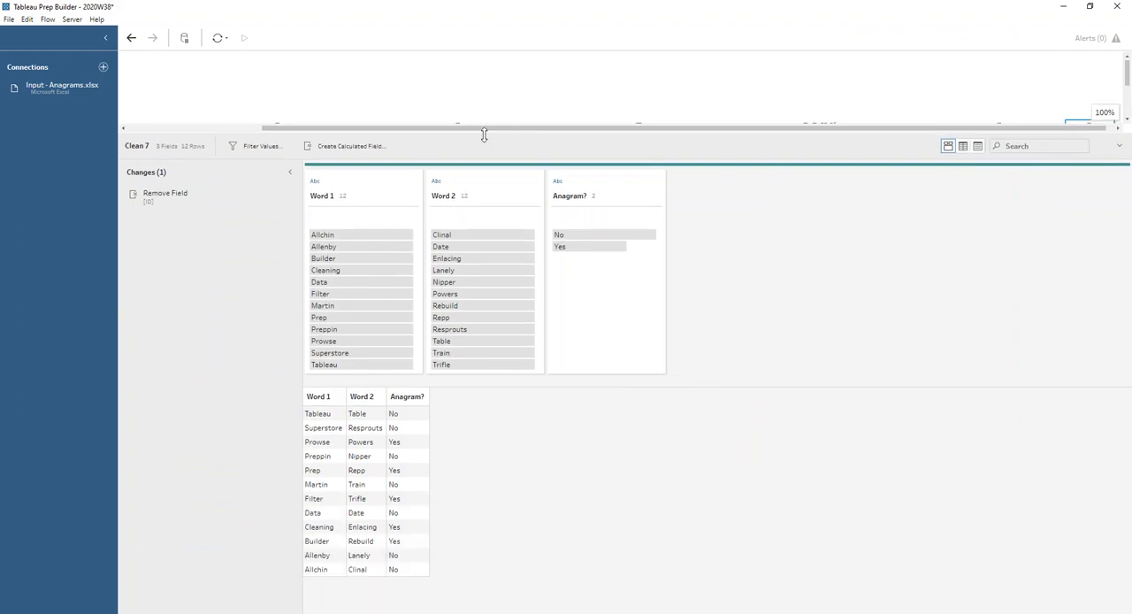
{"action": "mouse_move", "coordinate": [398, 413]}
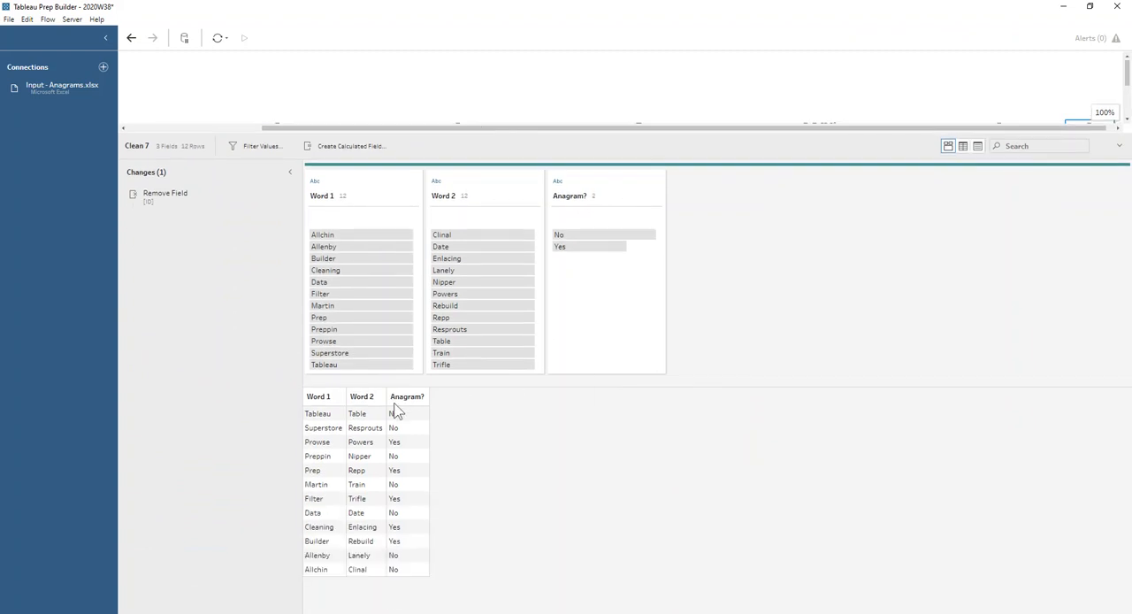
{"action": "mouse_move", "coordinate": [440, 552]}
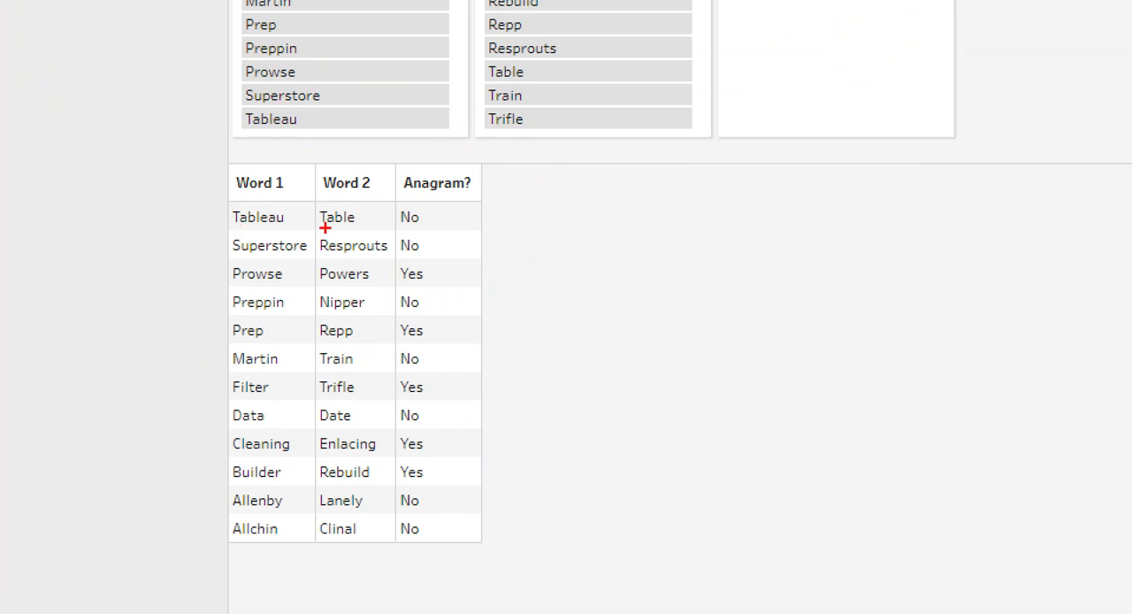
{"action": "mouse_move", "coordinate": [442, 220]}
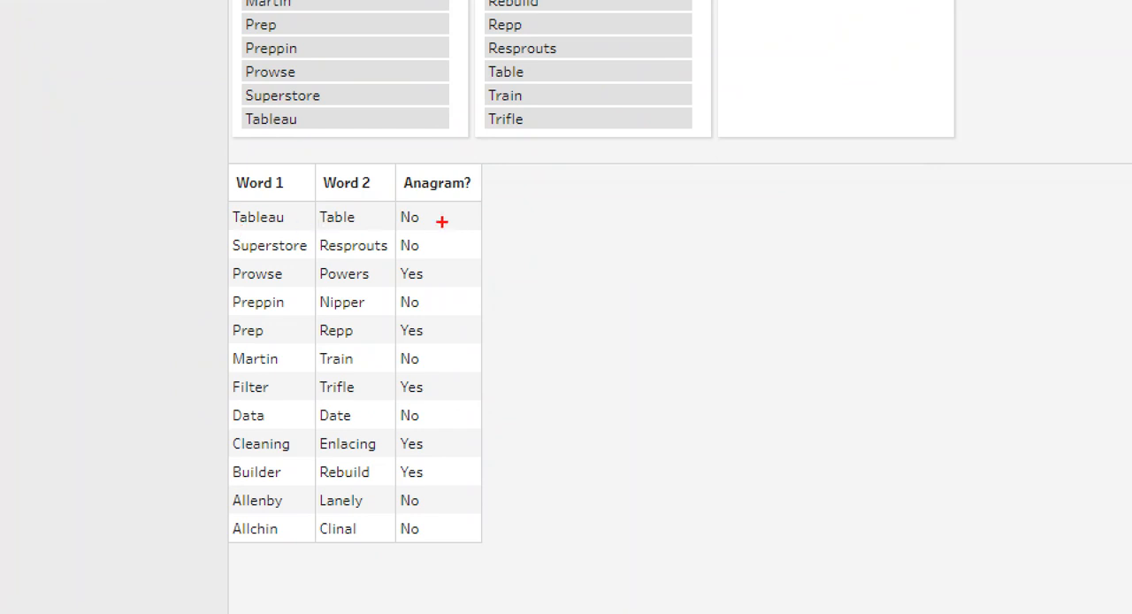